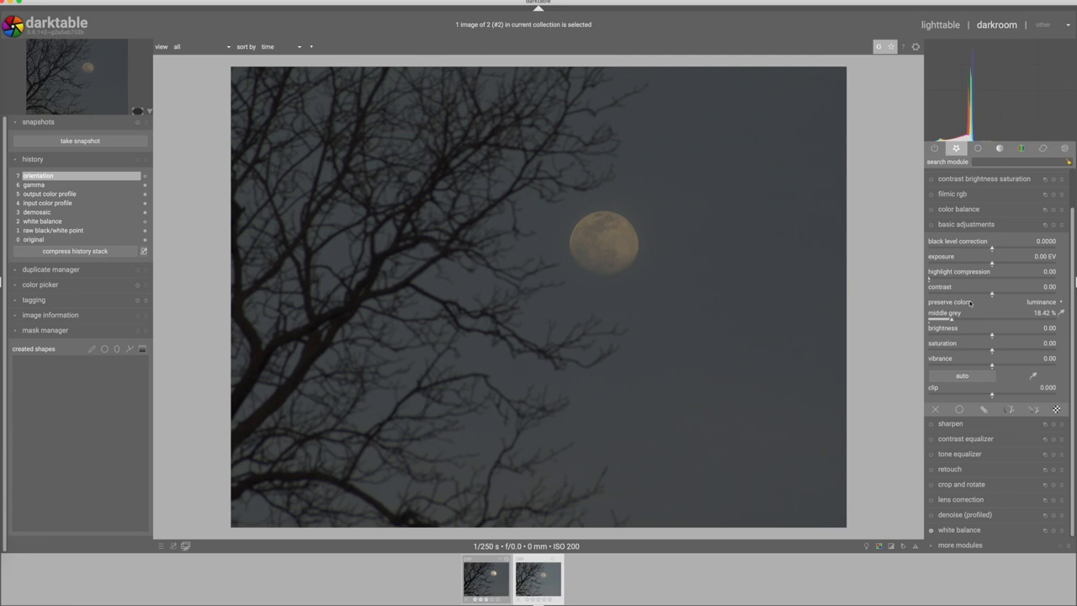
Raise exposure gradually to about +2.0 EV, brightening the sky and moon
drag(991, 256, 1010, 257)
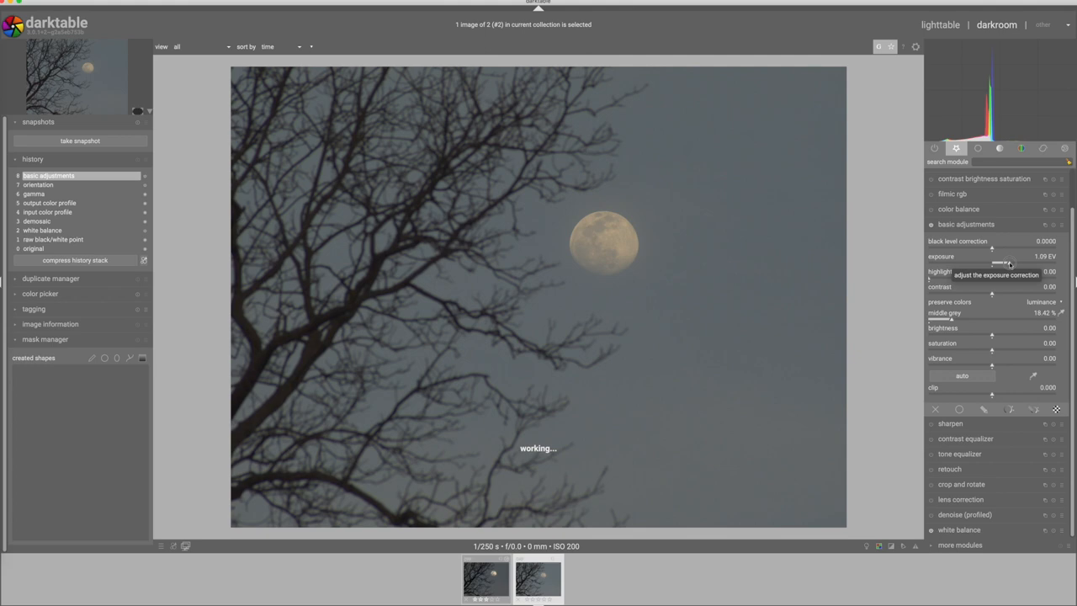
drag(993, 262, 1014, 263)
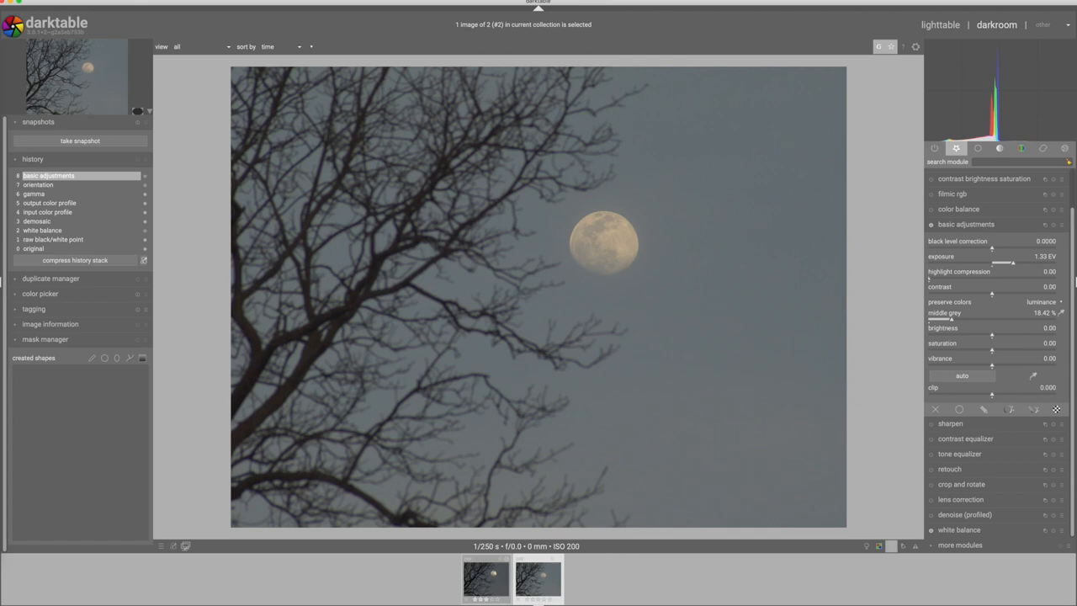
drag(1001, 263, 1023, 264)
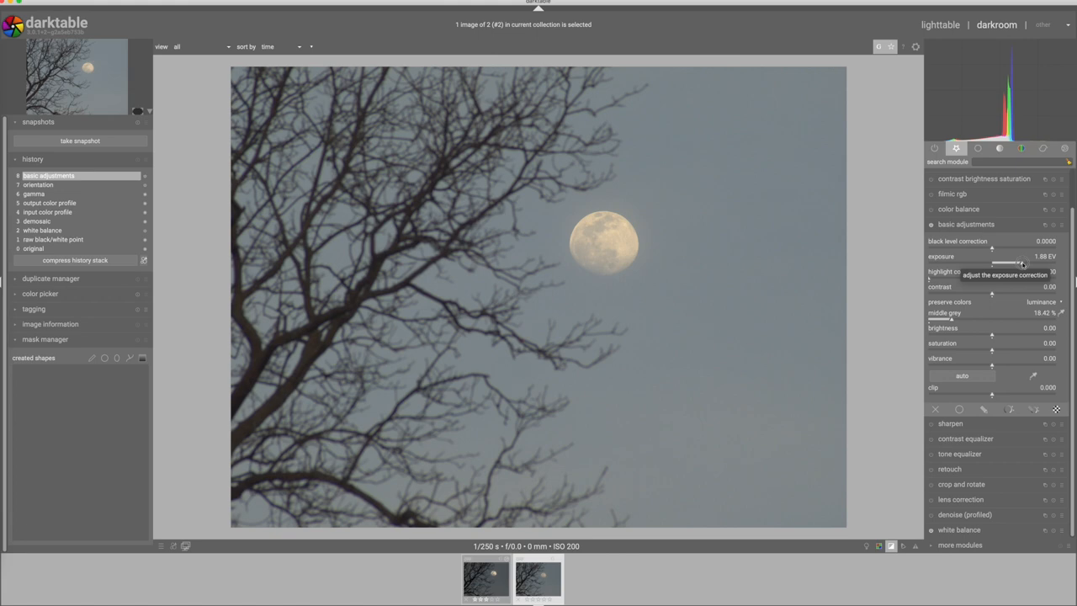
drag(1009, 264, 1024, 263)
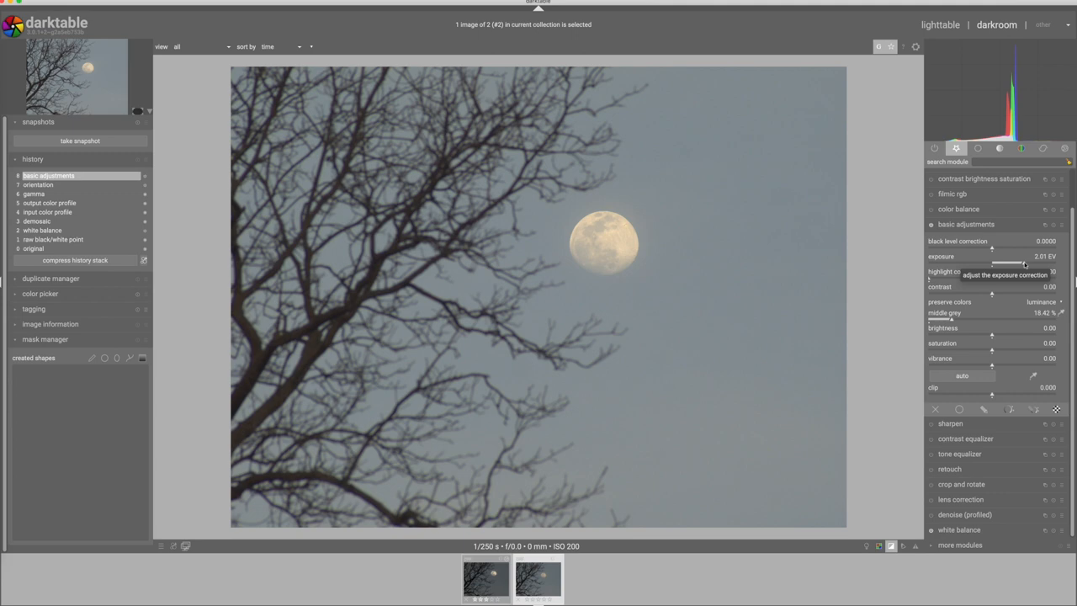
drag(993, 263, 1035, 263)
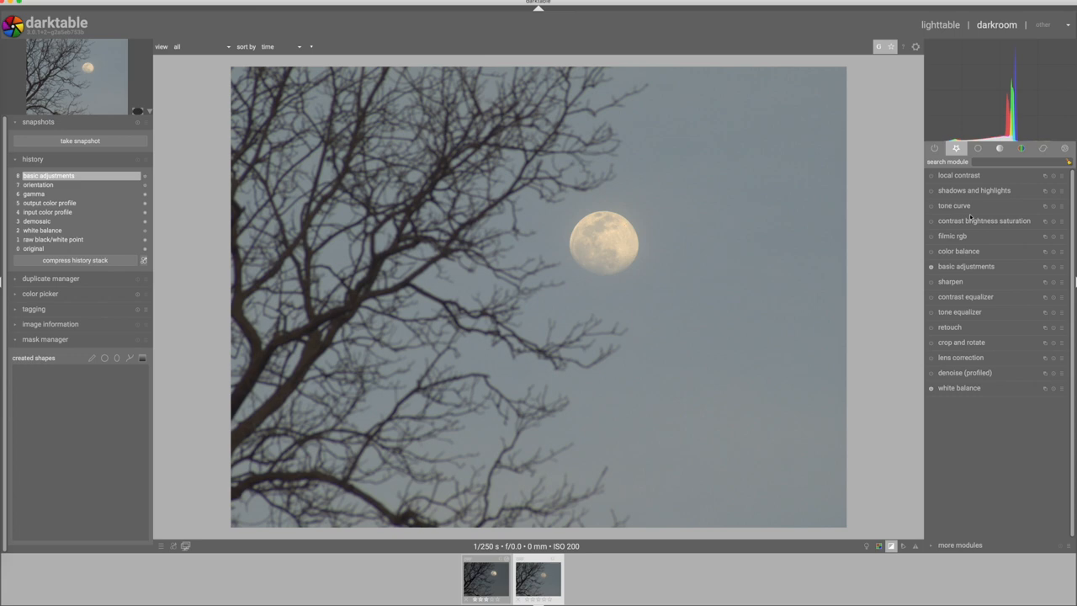
Expand the tone curve module, showing a still-straight curve
click(954, 206)
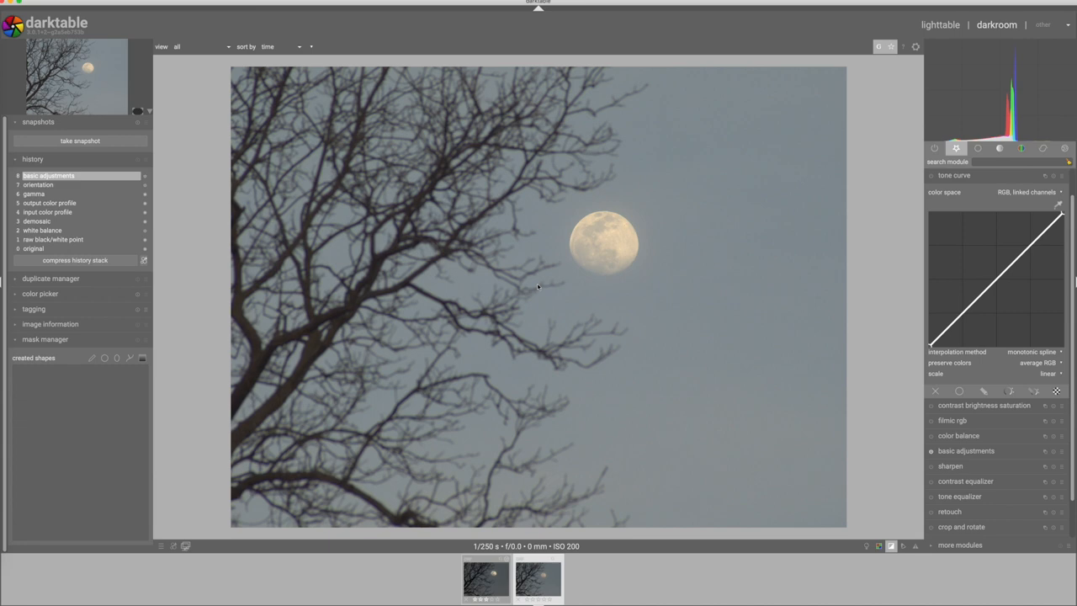
mouse_move(1058, 206)
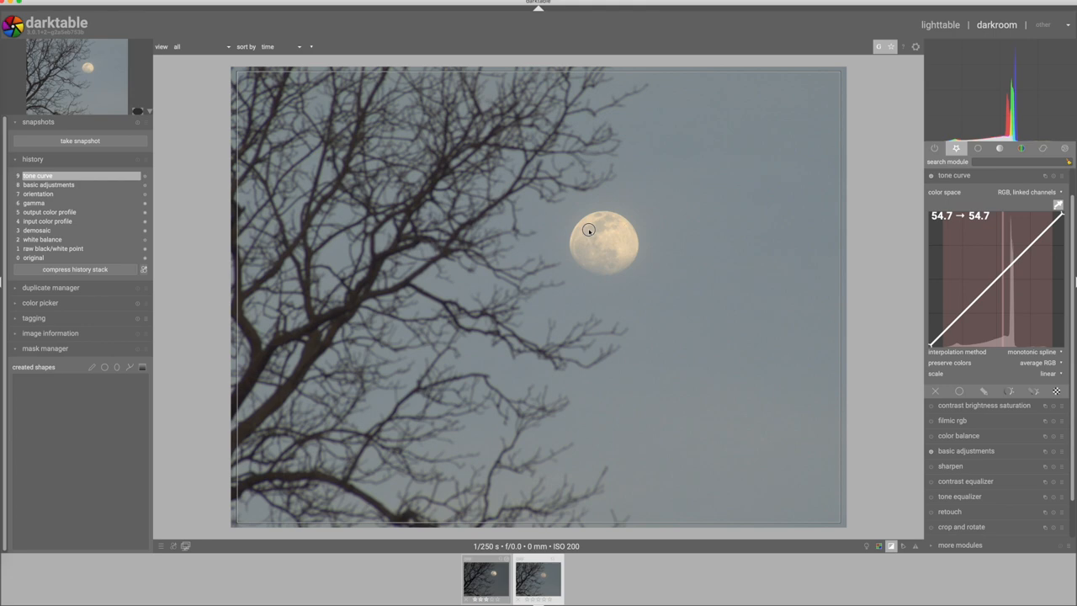
Sample the moon's tones, then pull midtones down and lift highlights on the tone curve
drag(1031, 286, 1031, 244)
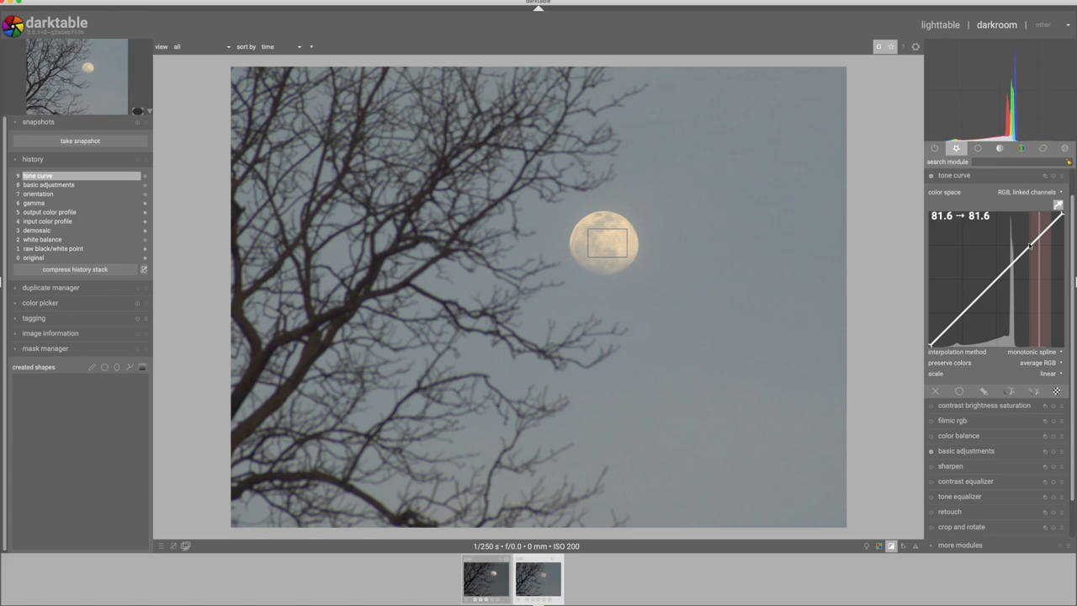
mouse_move(1051, 227)
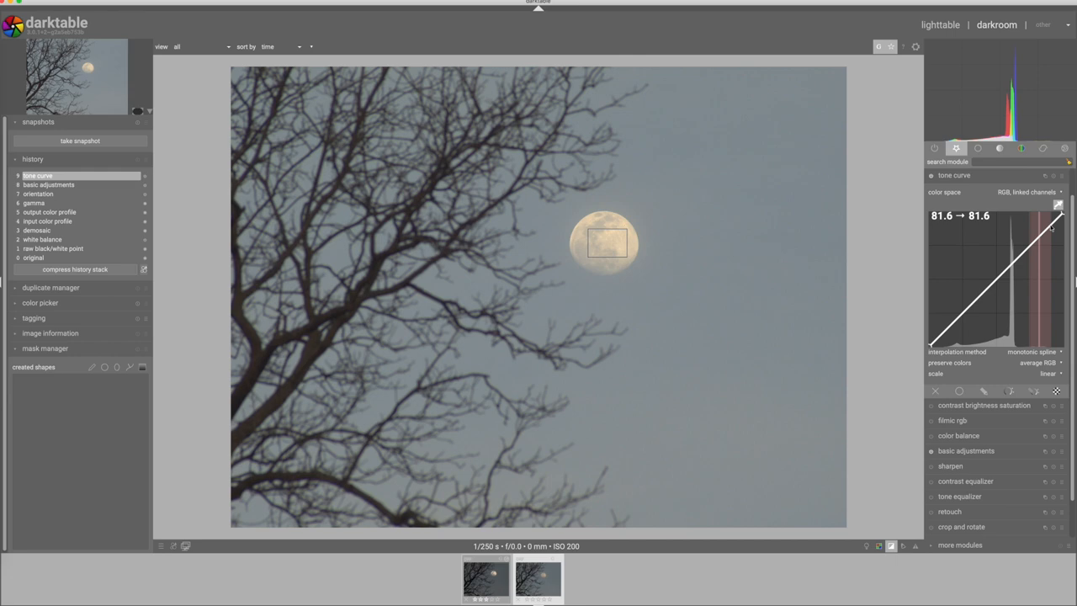
drag(1050, 227, 1026, 268)
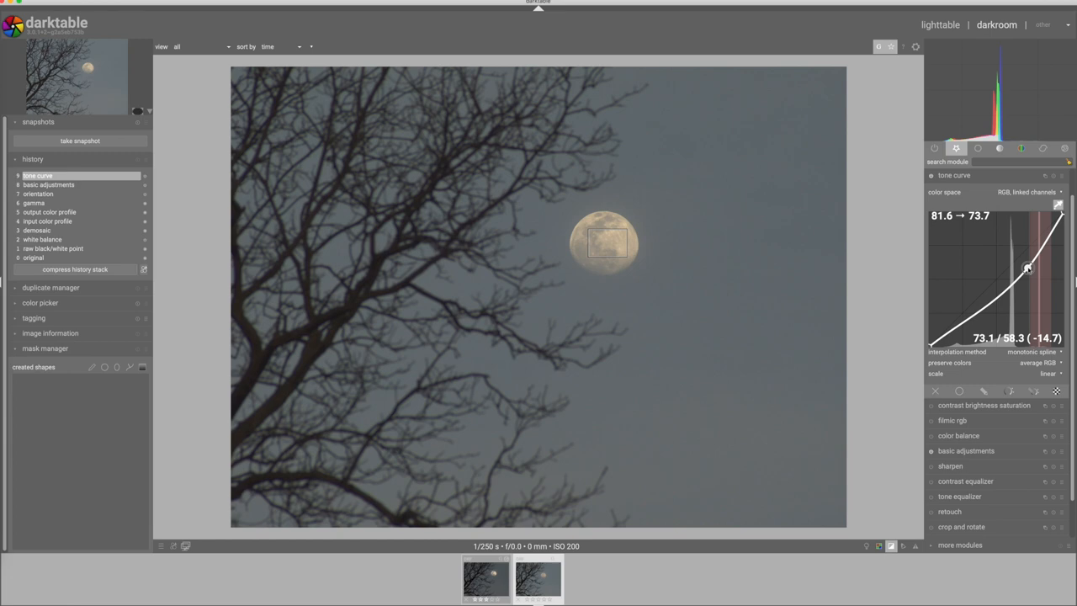
drag(1027, 268, 1053, 218)
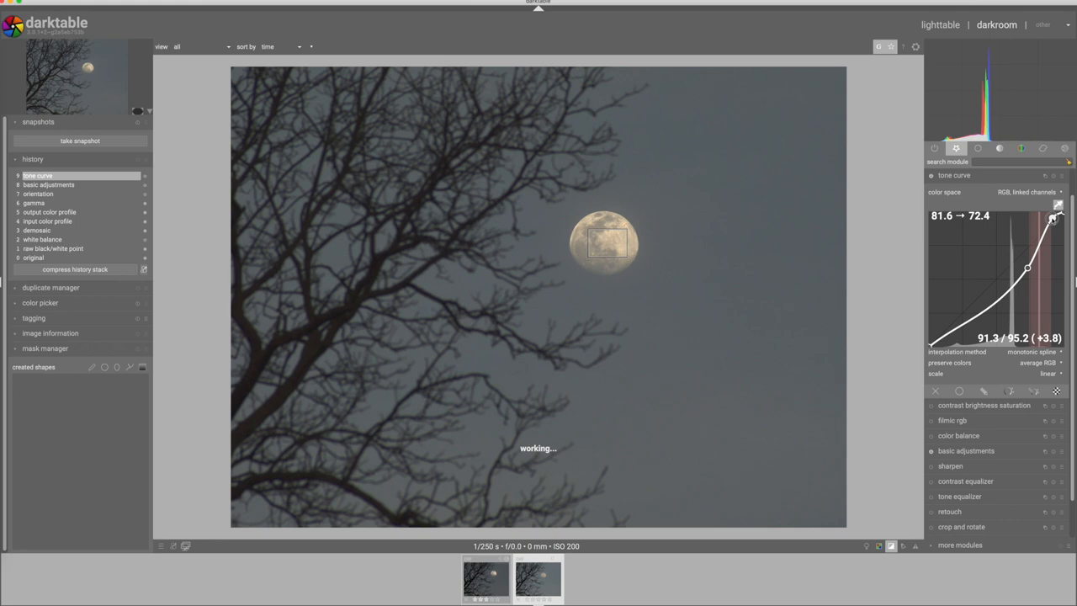
drag(1026, 269, 1026, 282)
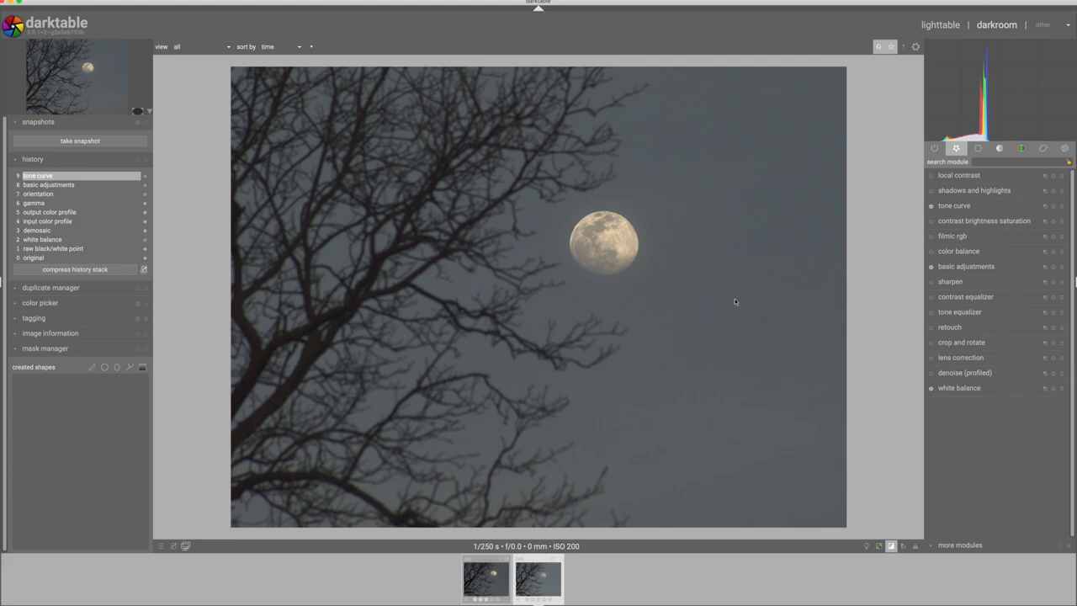
mouse_move(833, 261)
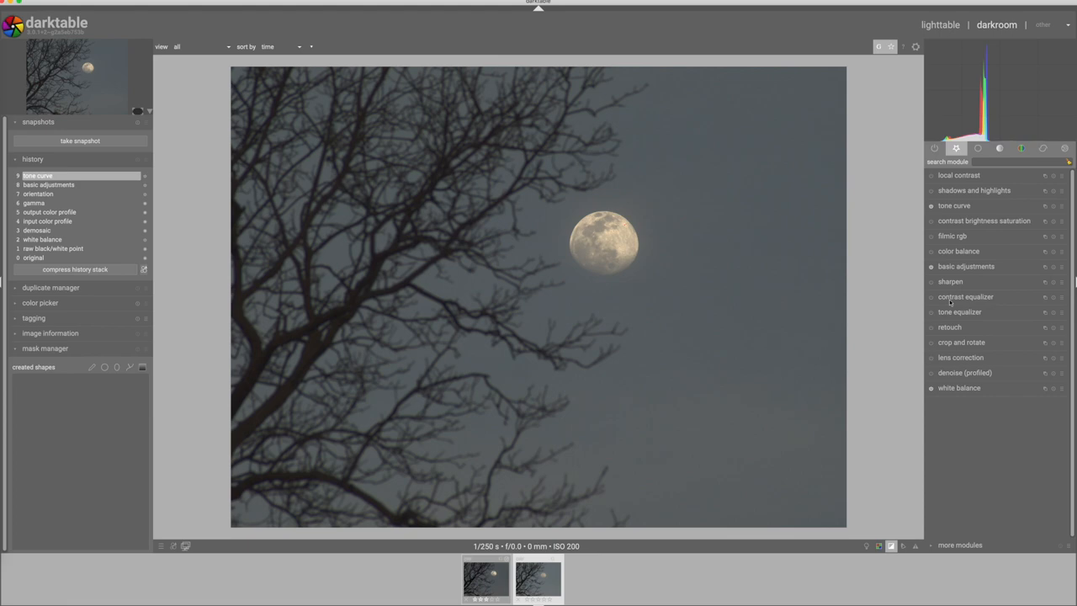
Reopen the tone curve and pull its shadow node down to darken shadows
click(954, 205)
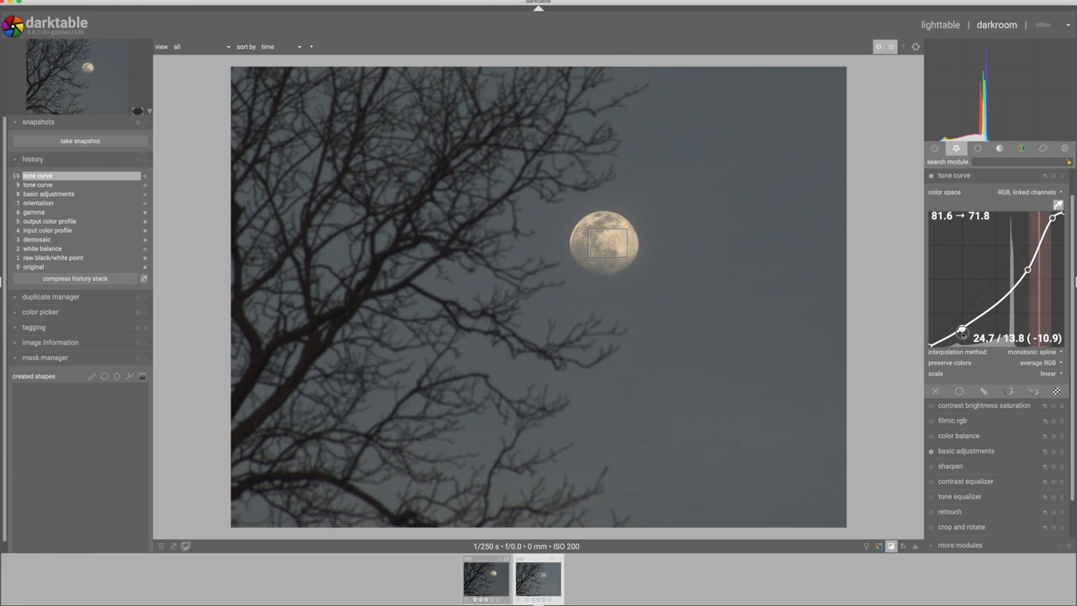
drag(962, 331, 962, 336)
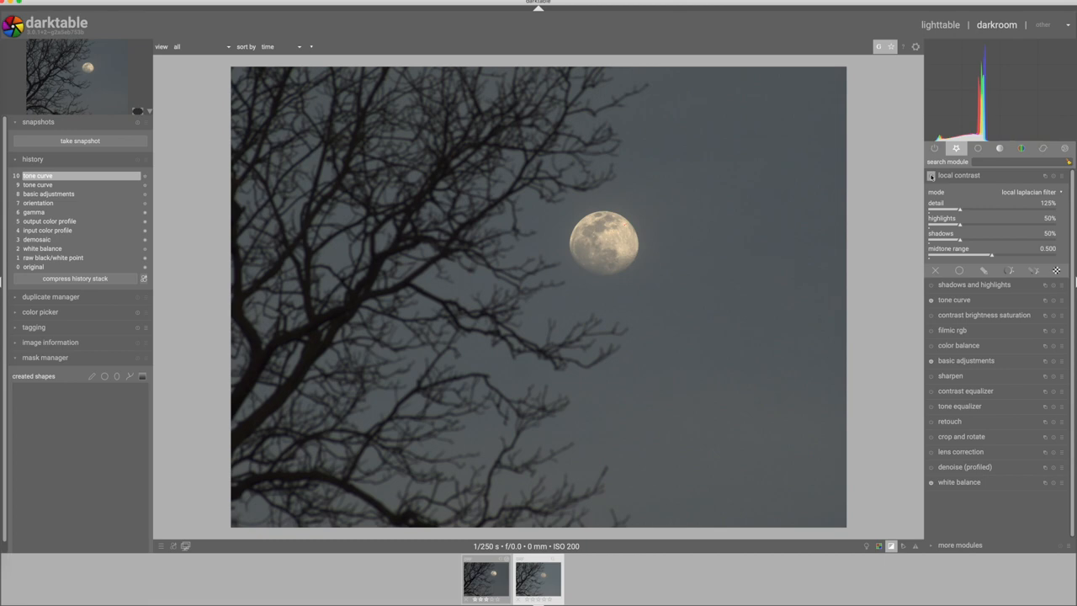
Set local contrast highlights to 0% and detail down to about 129%
drag(993, 227, 942, 227)
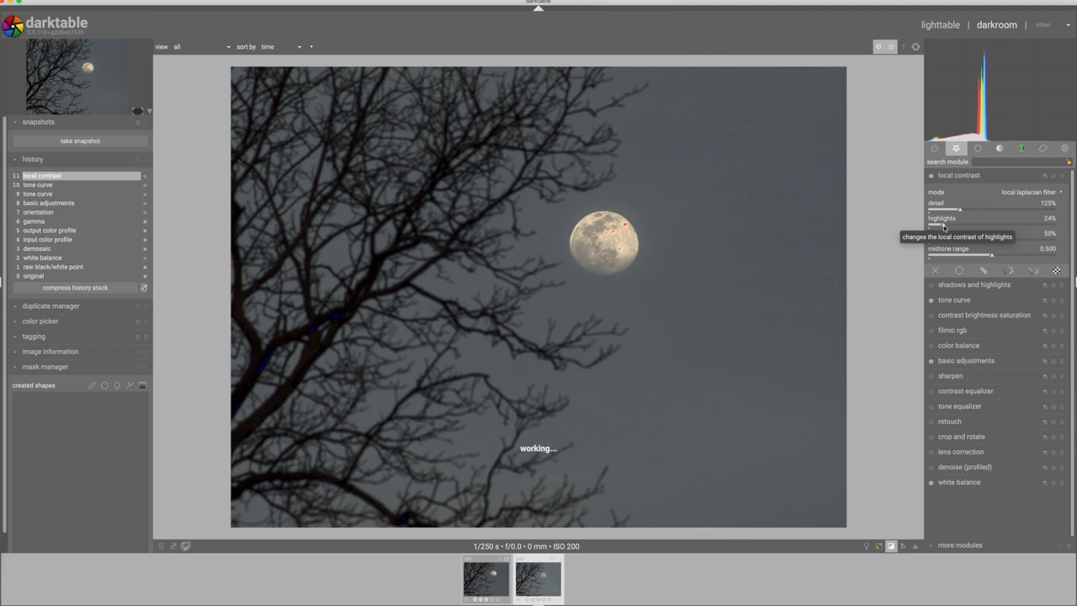
drag(960, 207, 976, 206)
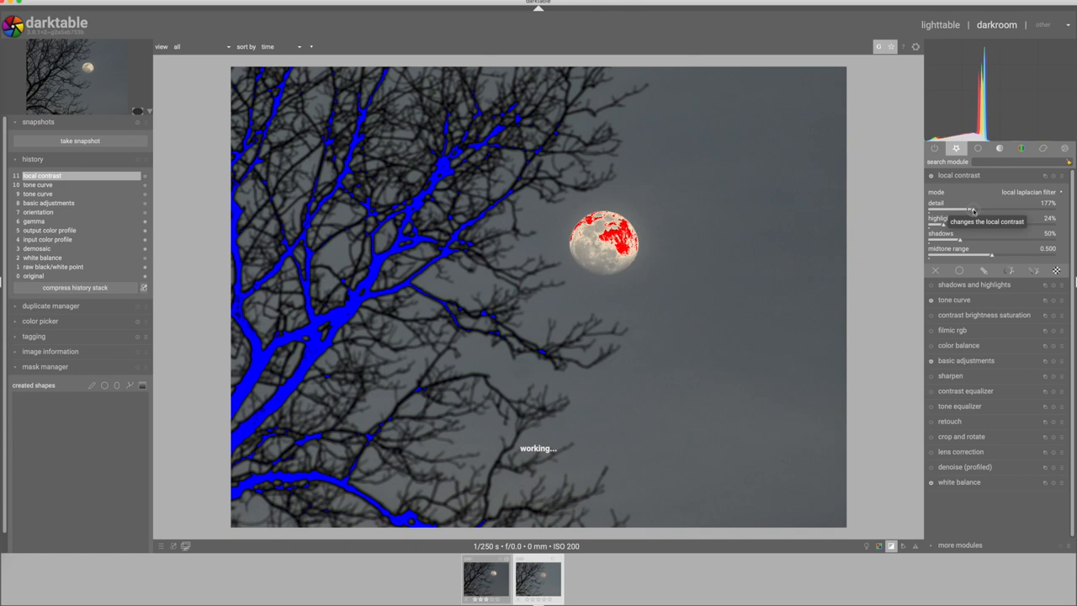
drag(972, 208, 951, 208)
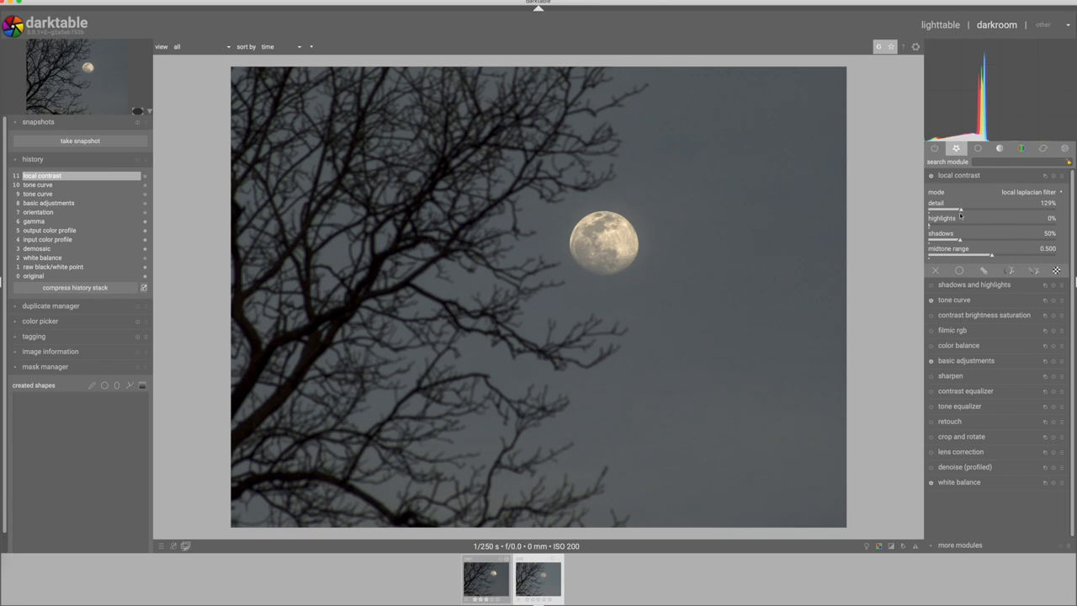
Enable contrast equalizer and boost the fine-detail band on its luma curve for crater texture
click(958, 175)
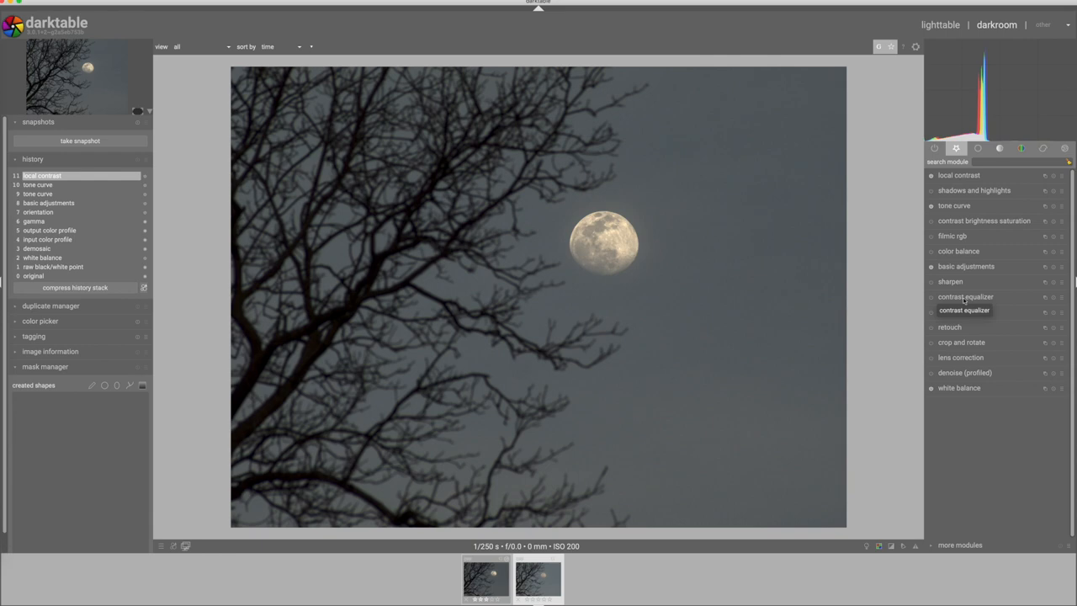
click(965, 296)
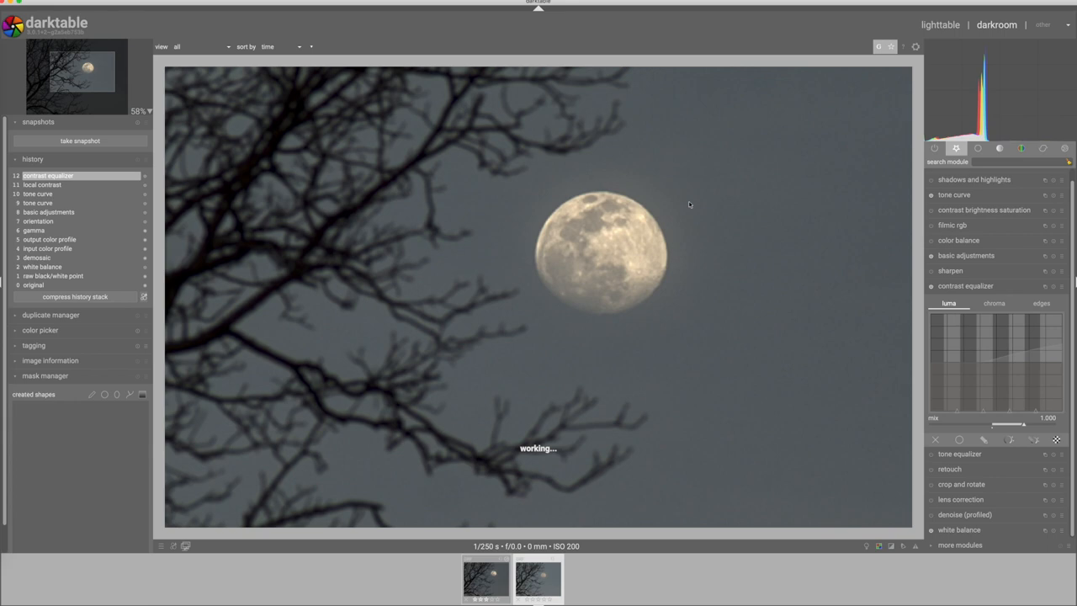
scroll(up, 3)
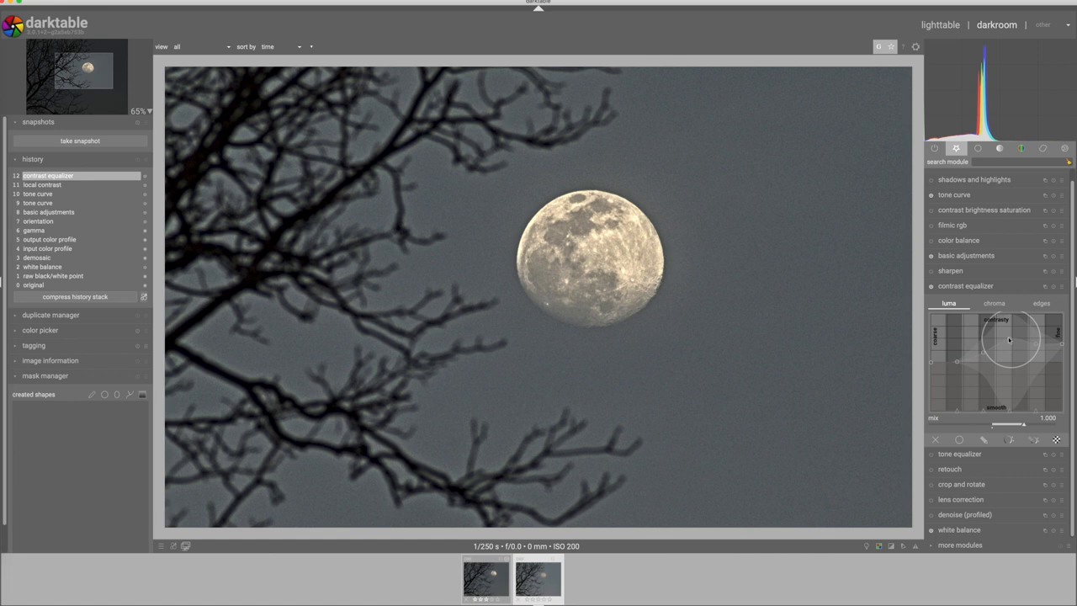
drag(1008, 339, 1046, 364)
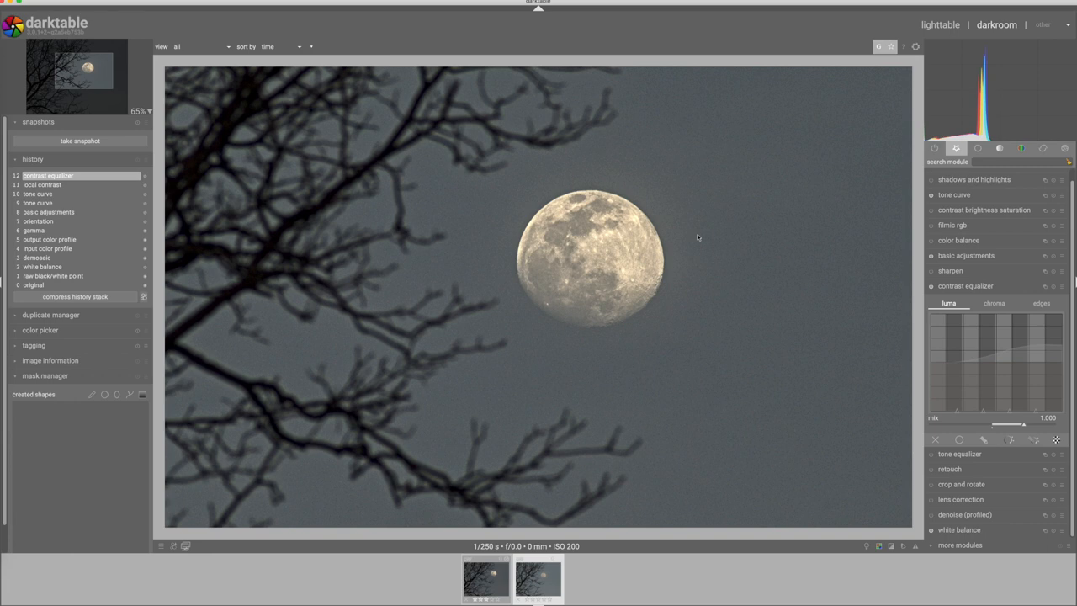
mouse_move(626, 383)
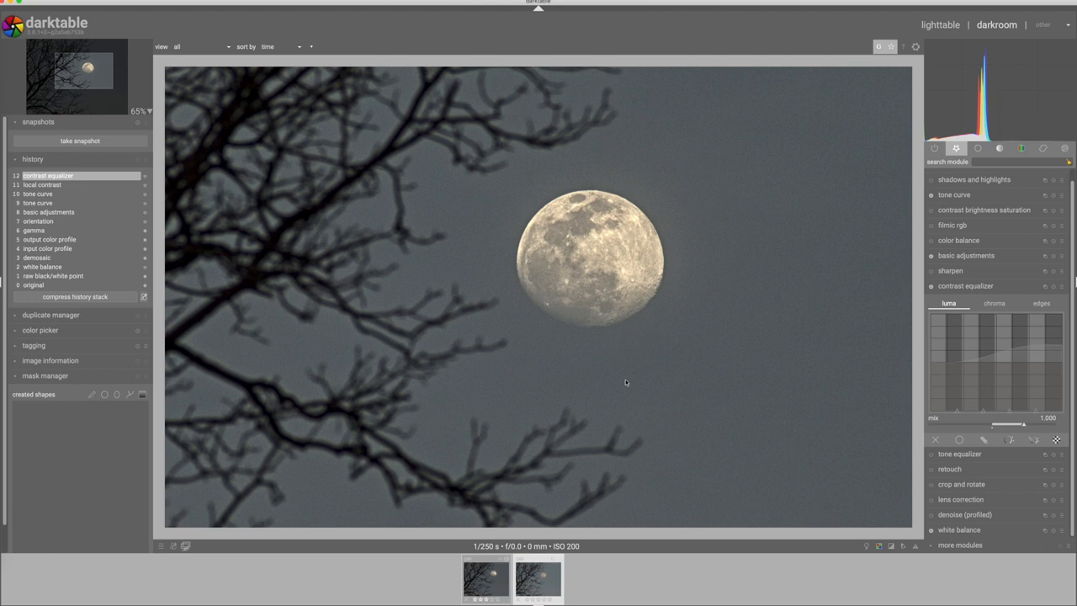
mouse_move(817, 381)
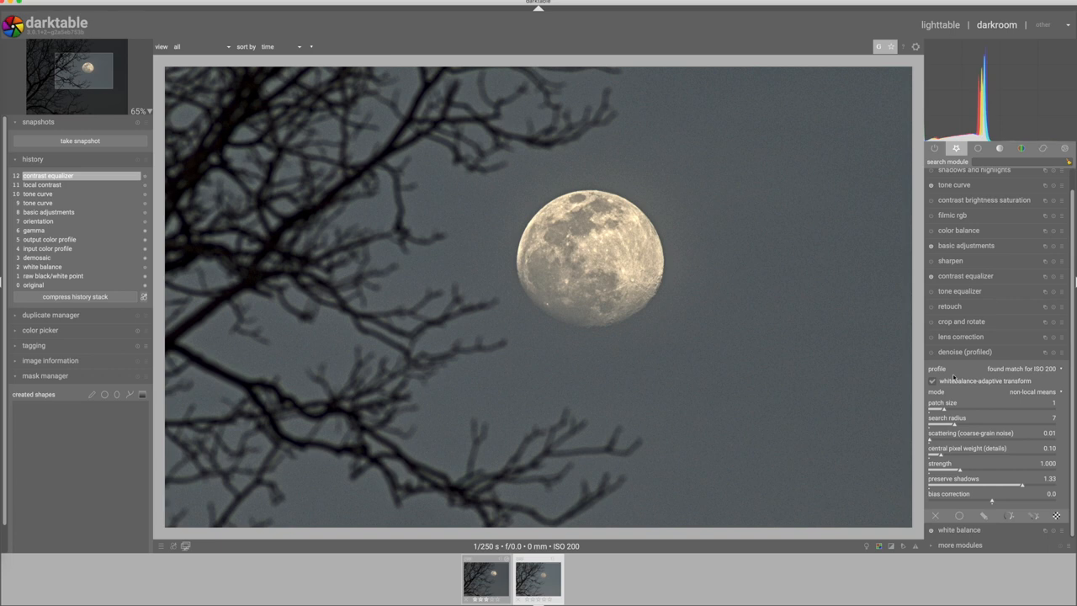
Expand the denoise (profiled) module to set up masked denoising around the moon
click(932, 352)
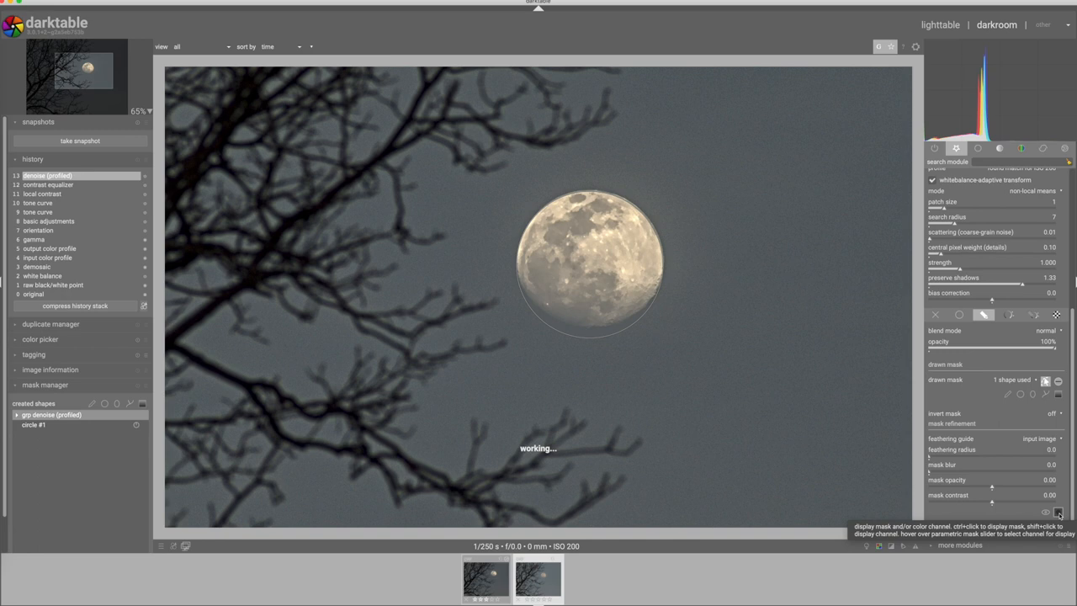
Preview the denoise mask coverage, then return to editing the circle mask on the moon
click(1058, 513)
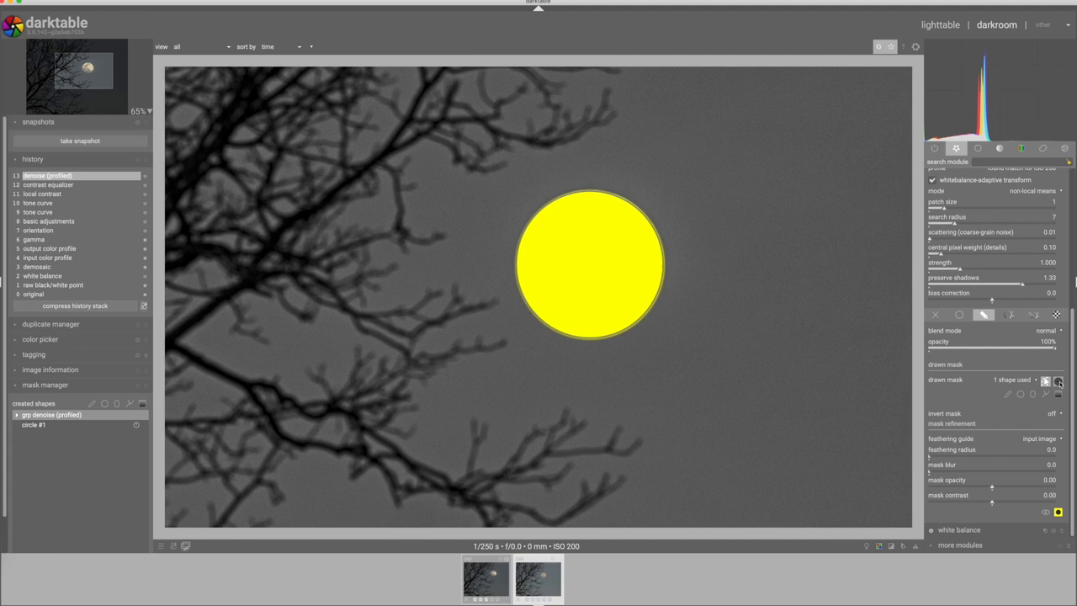
click(1059, 512)
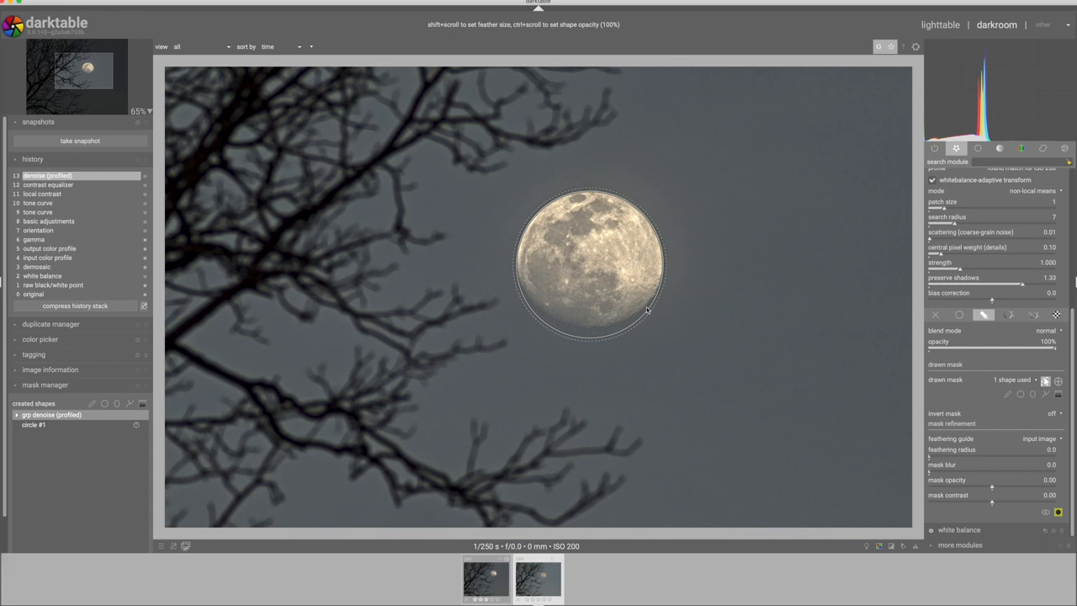
mouse_move(594, 336)
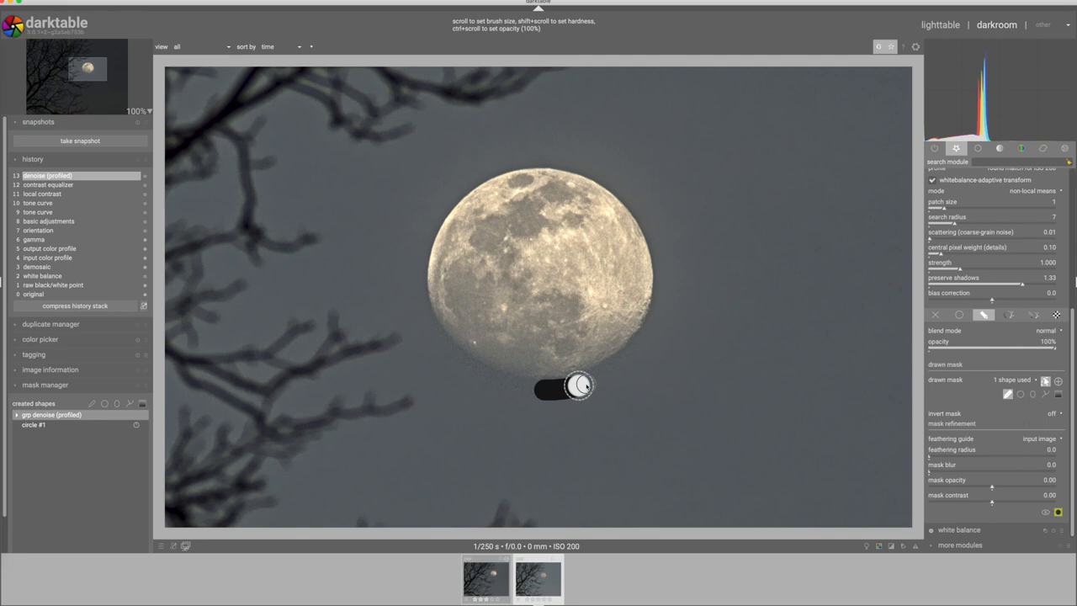
Paint a brush stroke into the denoise mask just below the moon
drag(579, 385, 643, 345)
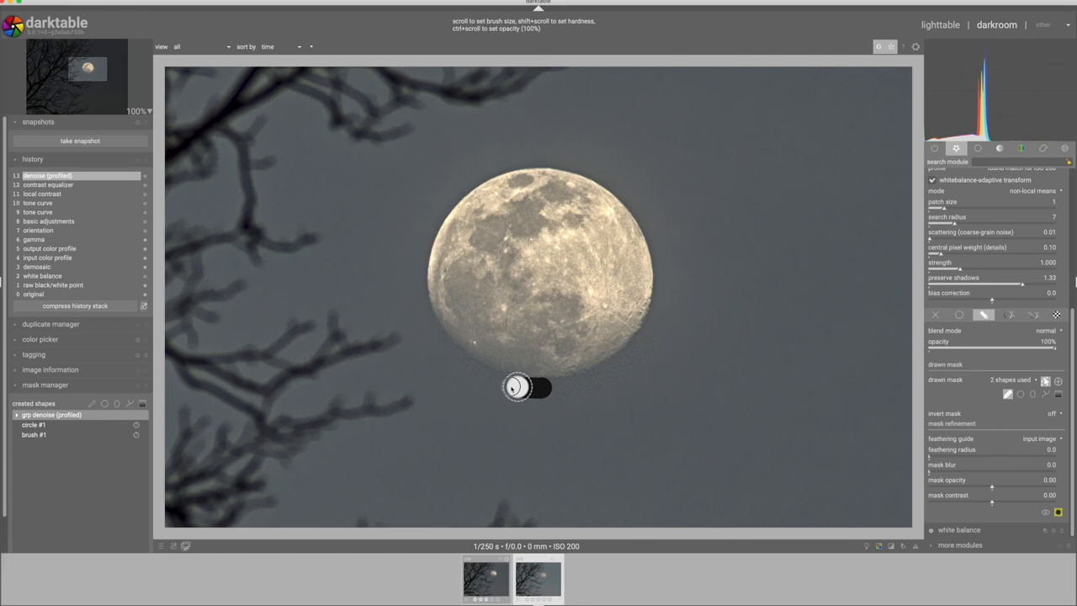
Paint a second brush stroke along the moon's lower edge, giving three mask shapes
drag(514, 387, 425, 326)
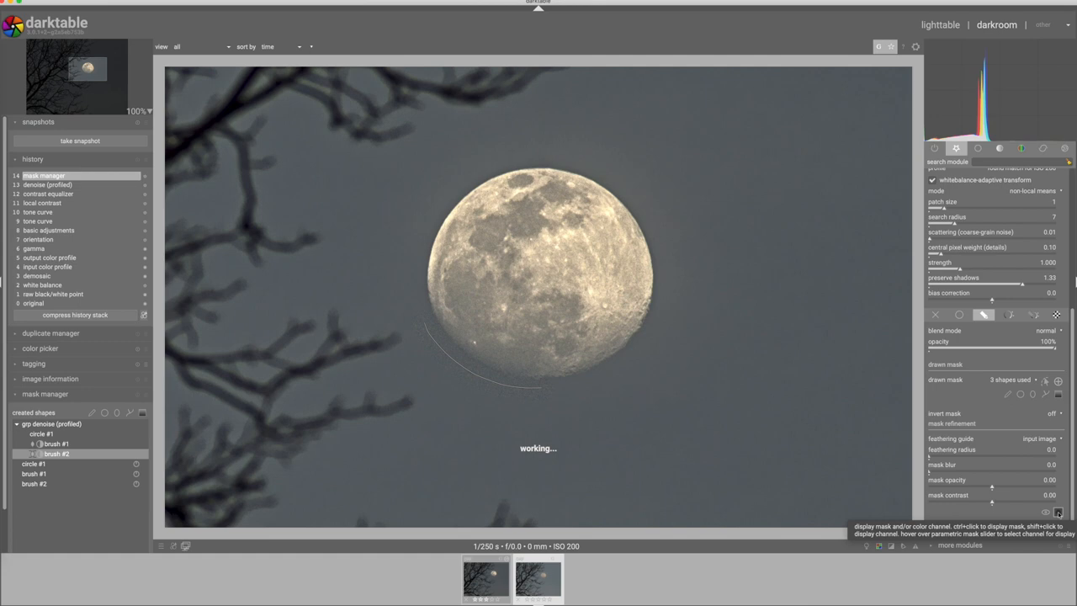
Show the denoise mask overlay covering the sky but excluding the moon
click(1058, 513)
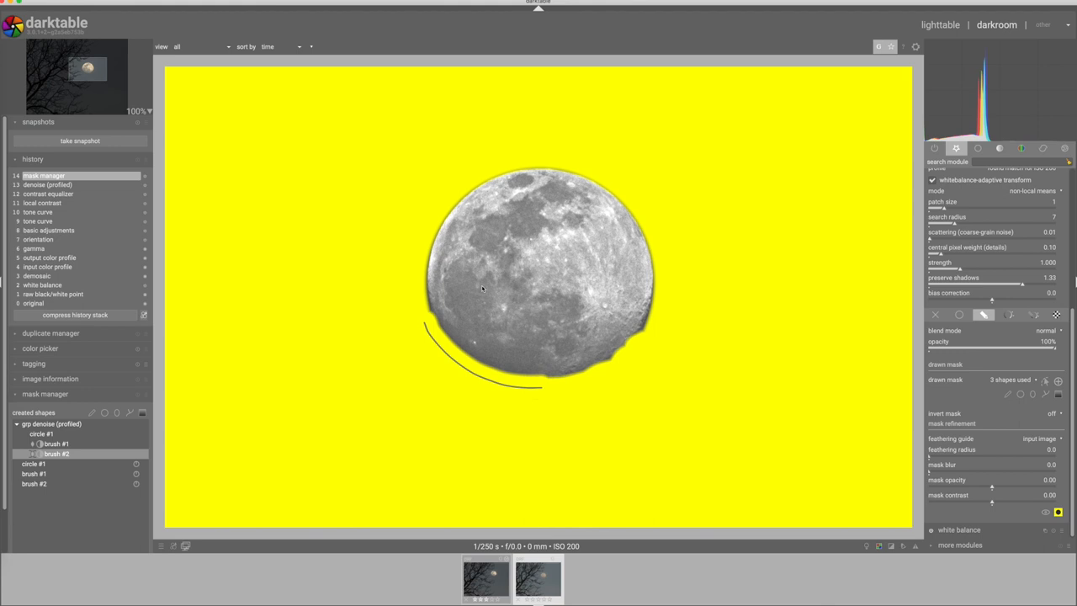
mouse_move(604, 368)
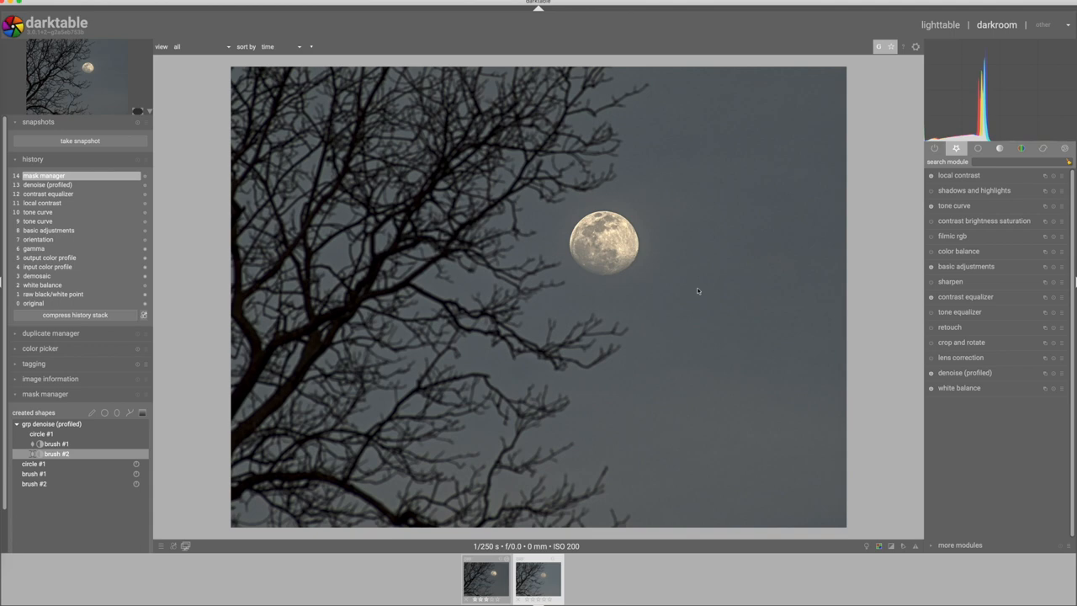
Hide the mask, fit the whole photo and expand the crop and rotate module
click(961, 342)
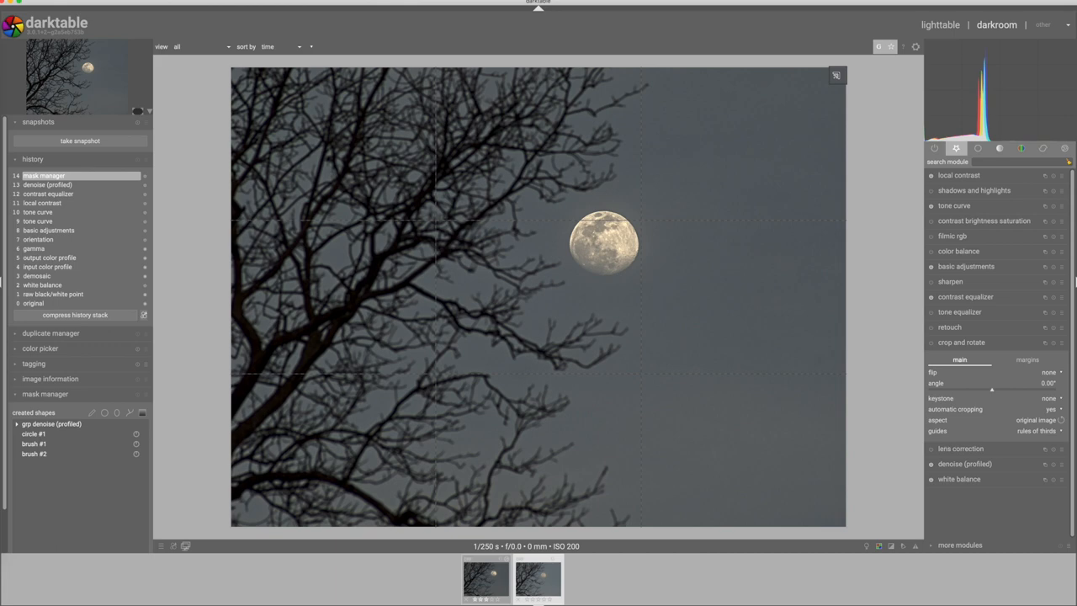